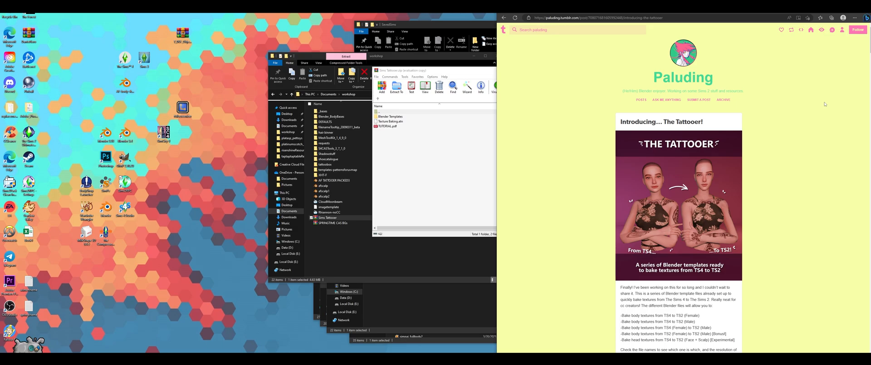
- Scroll through the Tattooer templates tutorial, then open the archive of body .blend templates
scroll("down", 3)
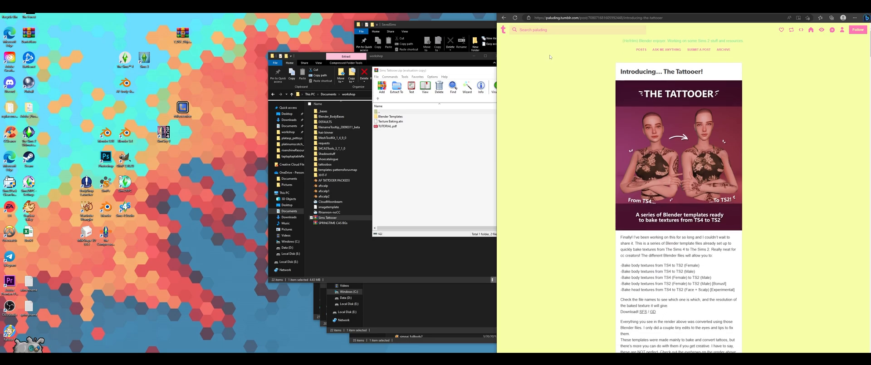
mouse_move(569, 248)
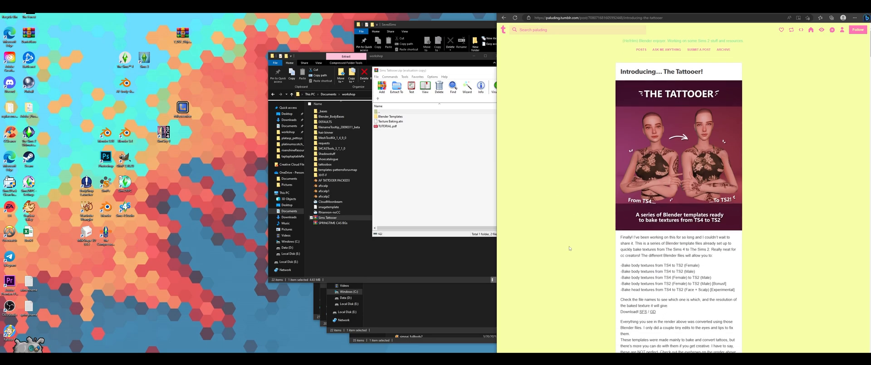
scroll("down", 3)
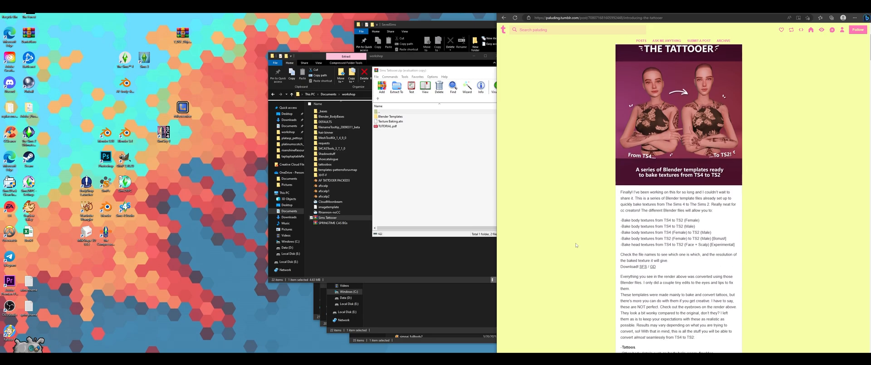
scroll("down", 3)
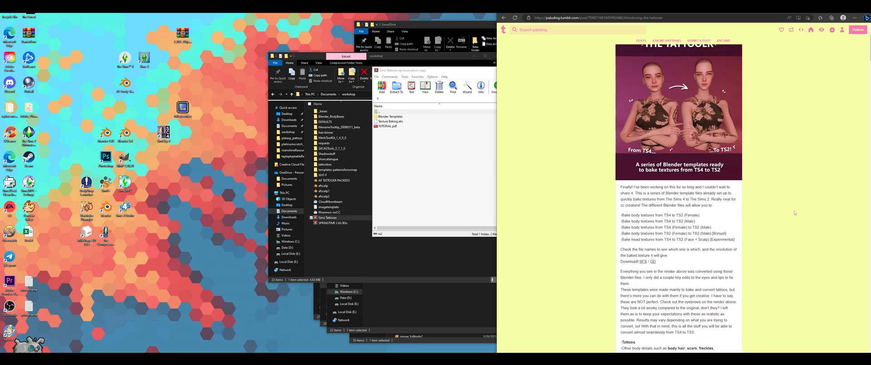
scroll("down", 3)
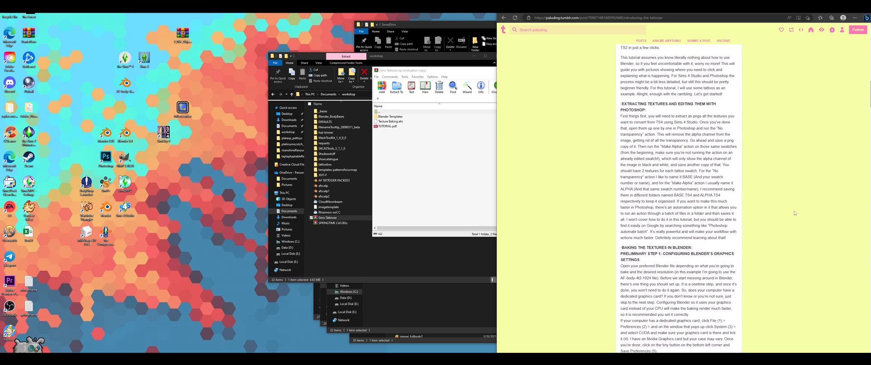
left_click(391, 121)
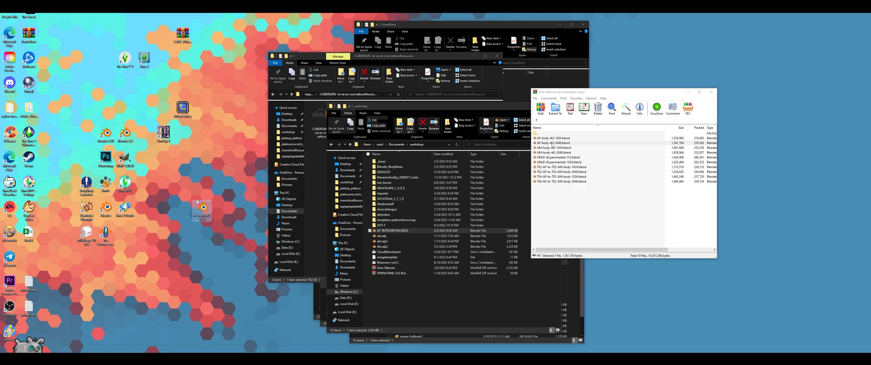
mouse_move(191, 165)
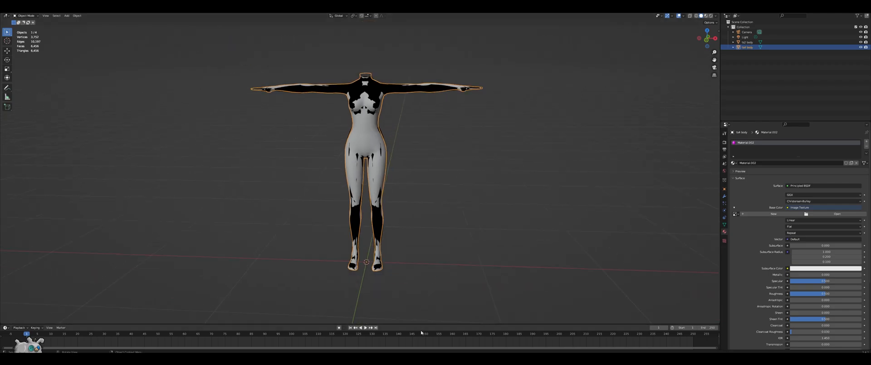
mouse_move(356, 311)
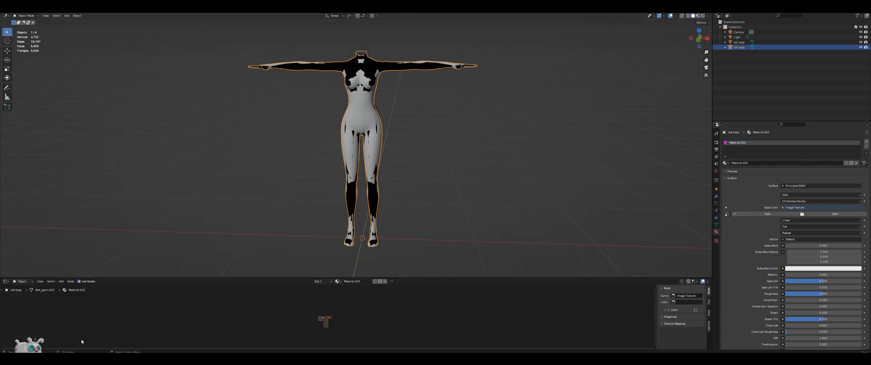
mouse_move(40, 306)
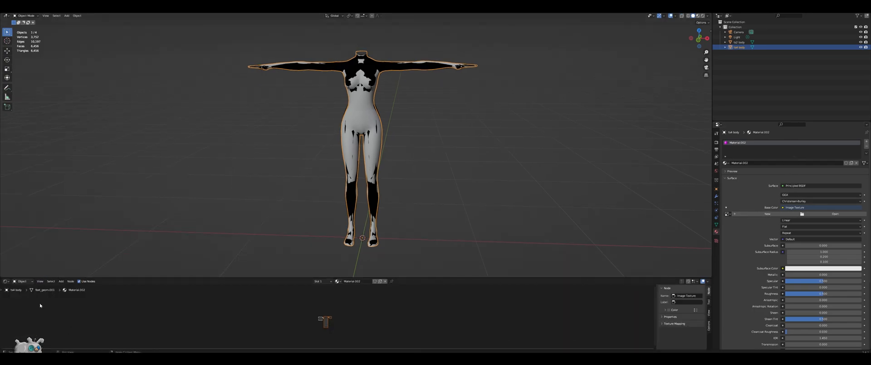
- Split the lower area into shader node panels and make the left half an Image Editor
left_click(6, 281)
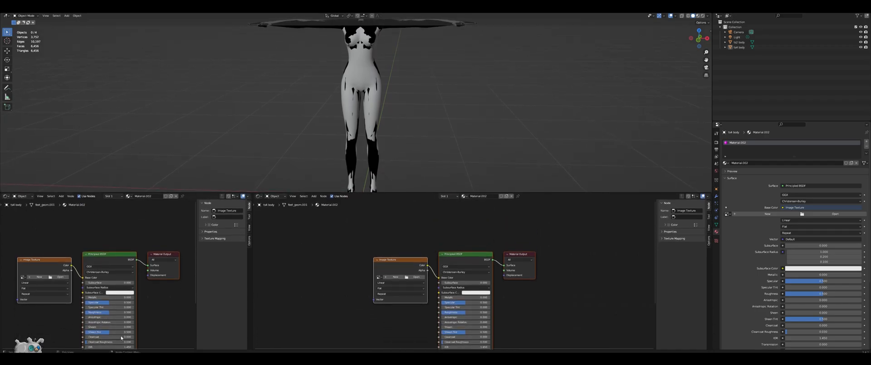
left_click(4, 196)
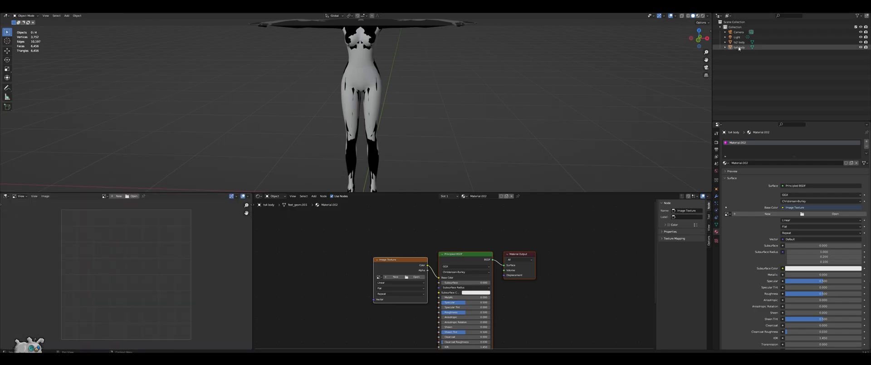
- Select the tall body and delete the Principled BSDF node from its material
left_click(738, 47)
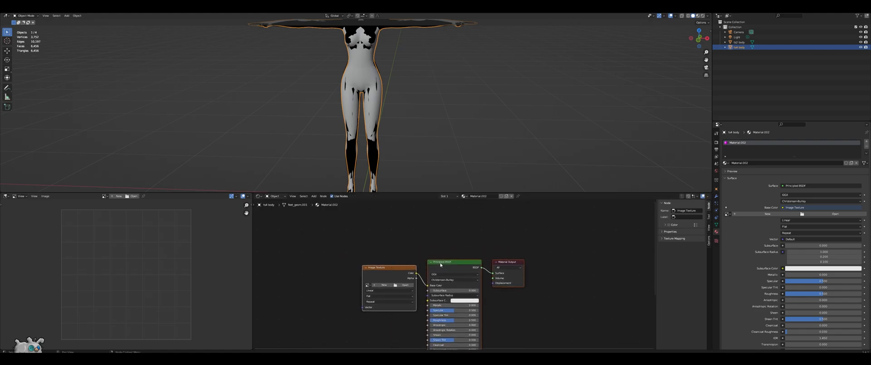
left_click(453, 262)
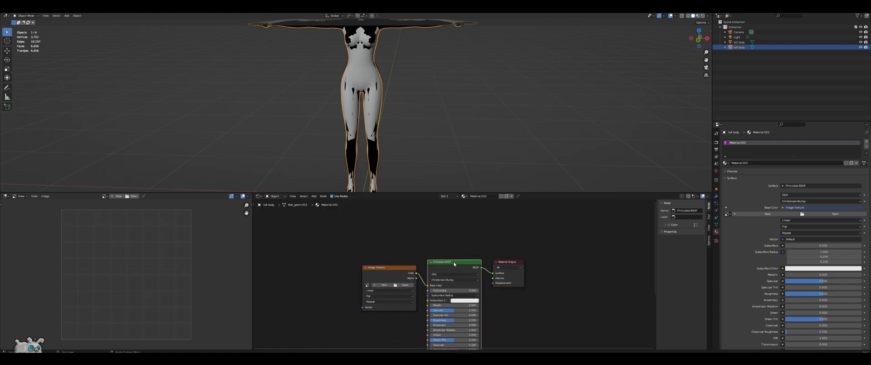
right_click(453, 264)
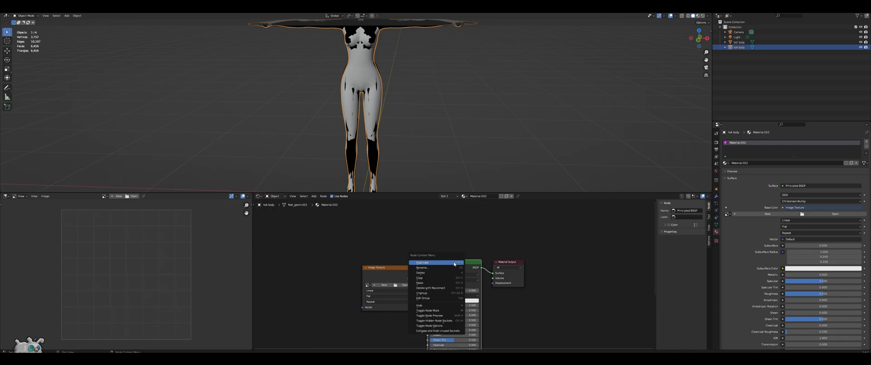
left_click(420, 272)
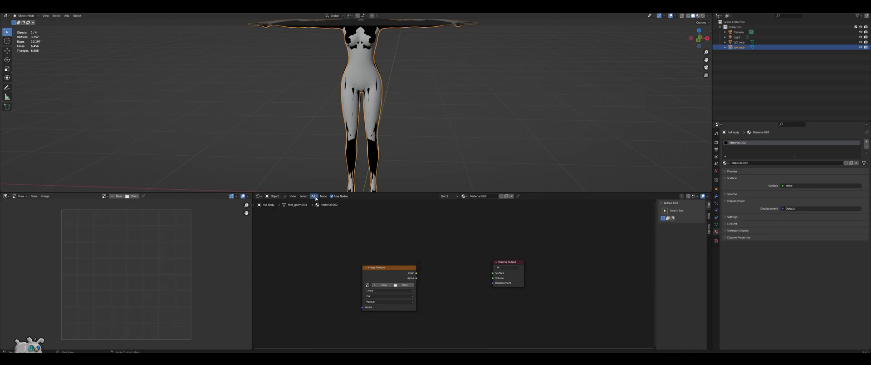
- Add Mix Shader, Diffuse BSDF and Transparent BSDF nodes to the body material
left_click(313, 196)
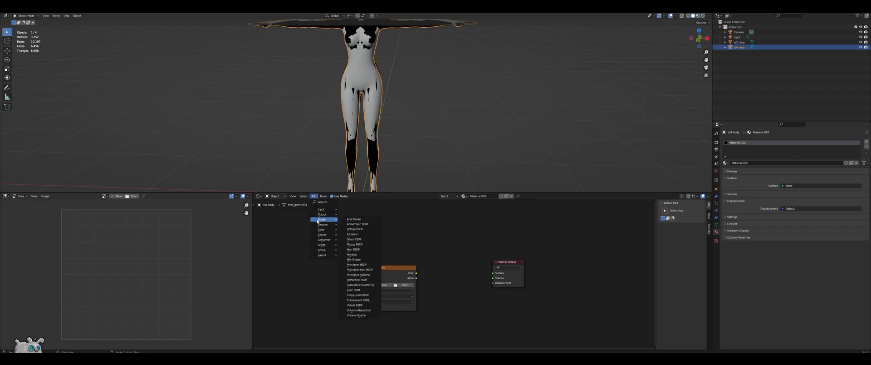
mouse_move(356, 259)
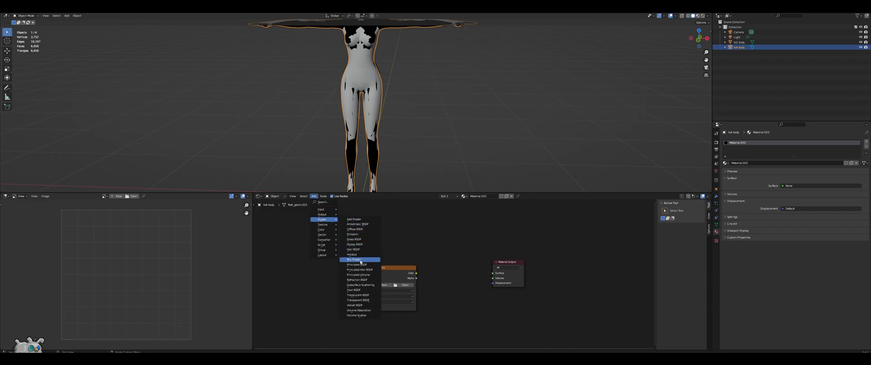
left_click(355, 259)
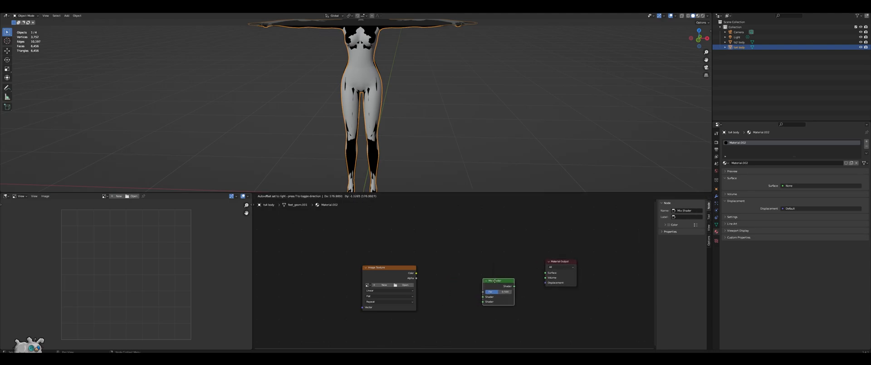
left_click(314, 196)
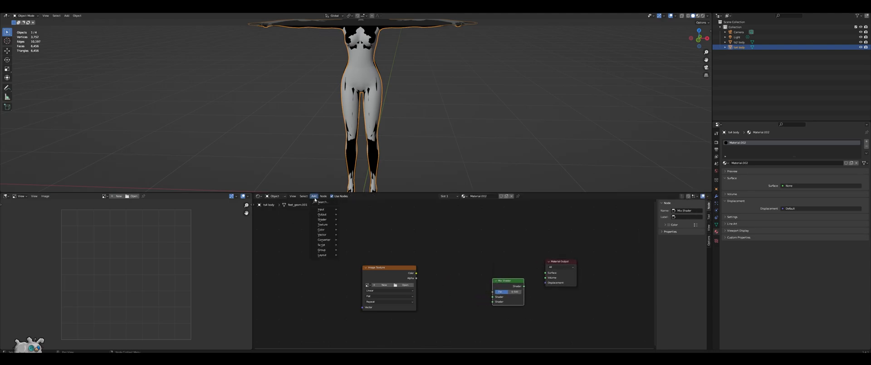
mouse_move(322, 219)
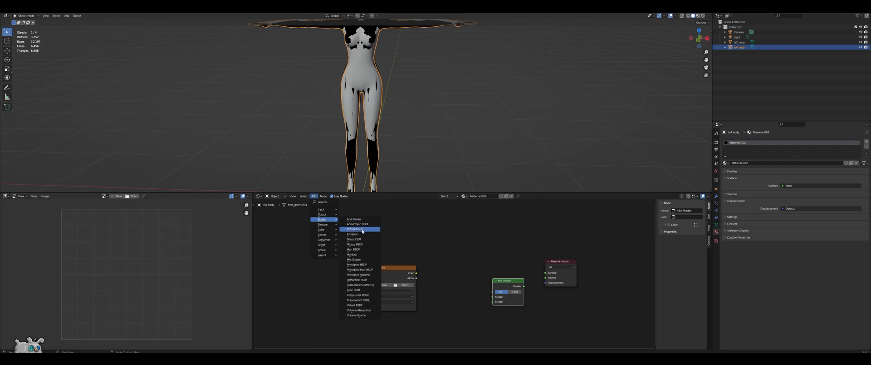
left_click(355, 228)
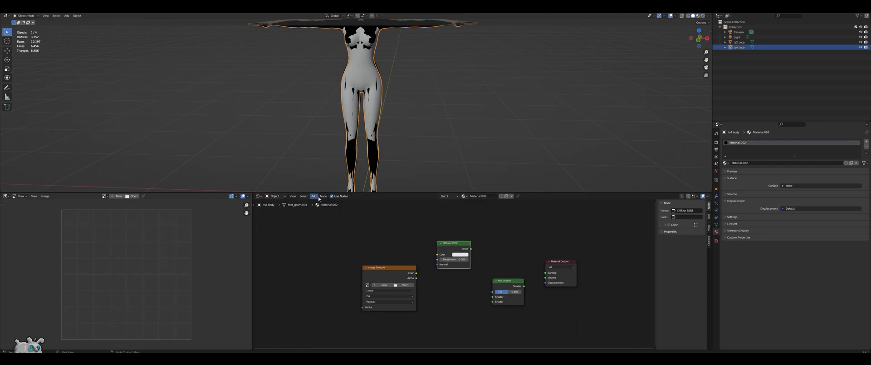
left_click(313, 196)
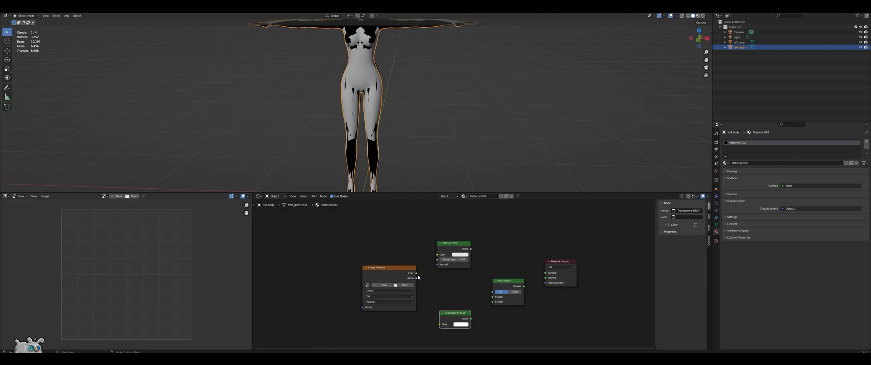
- Wire texture Color to Diffuse, Alpha to Mix Factor, and the shaders through Mix to Surface
left_click_drag(415, 272, 436, 254)
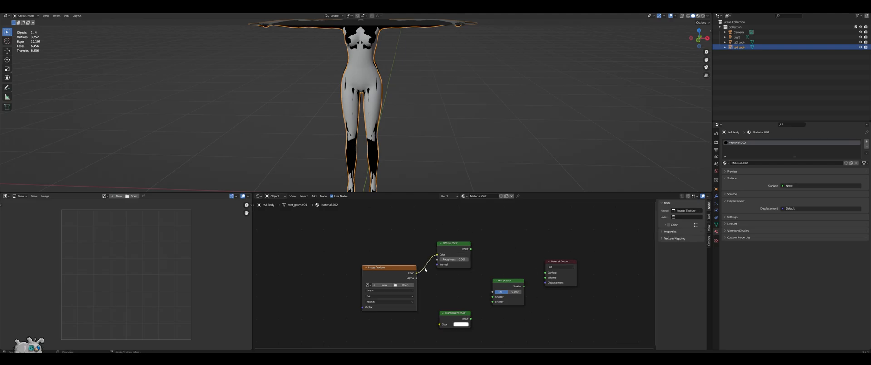
left_click_drag(414, 273, 492, 296)
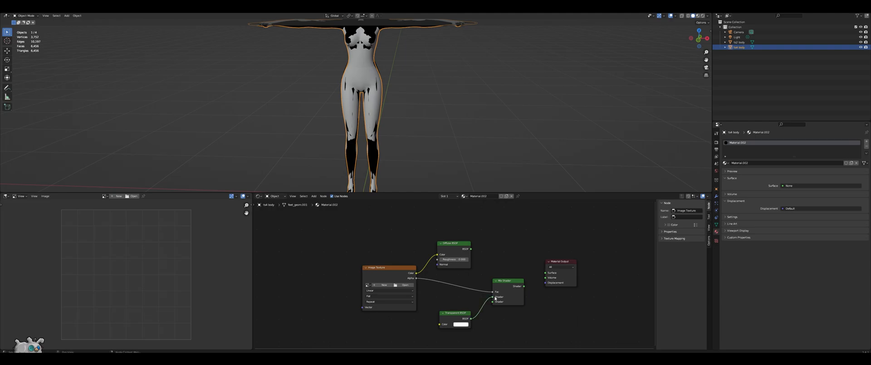
mouse_move(471, 250)
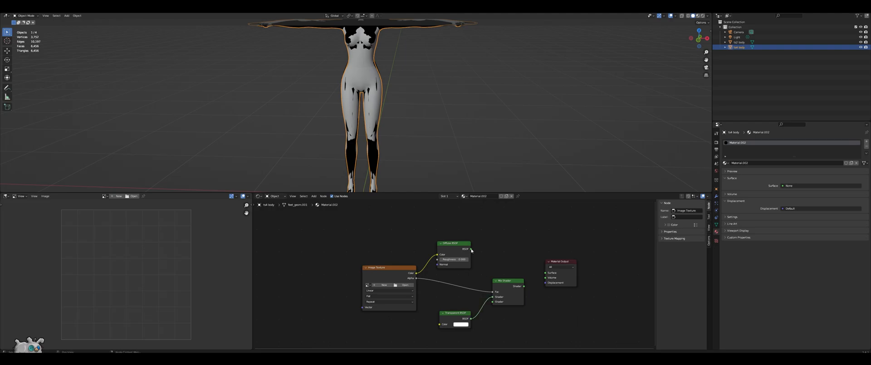
mouse_move(472, 250)
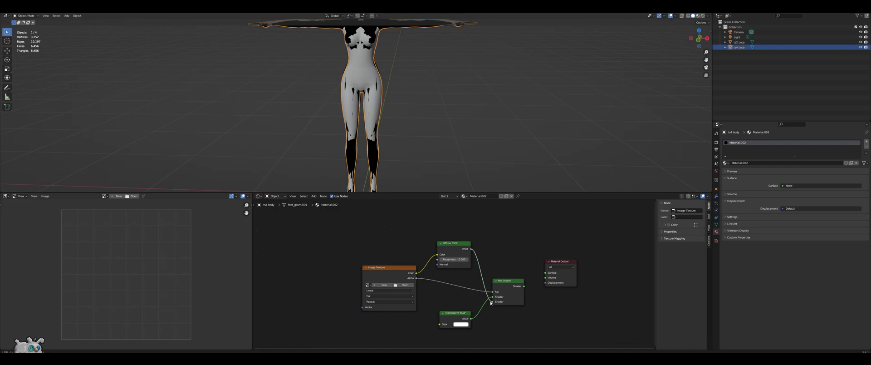
left_click(505, 280)
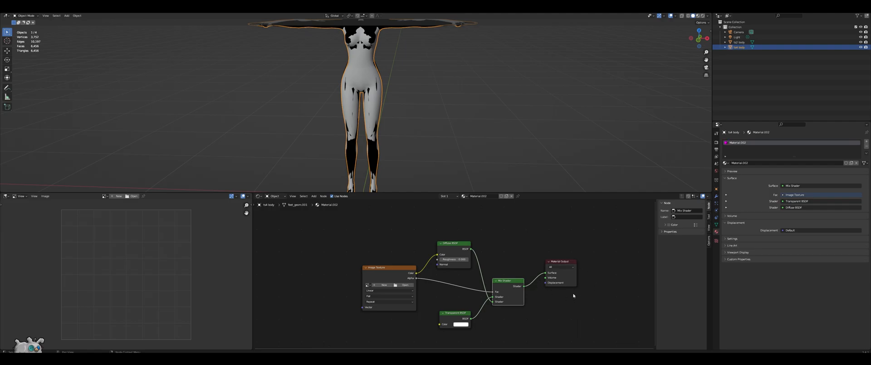
mouse_move(561, 293)
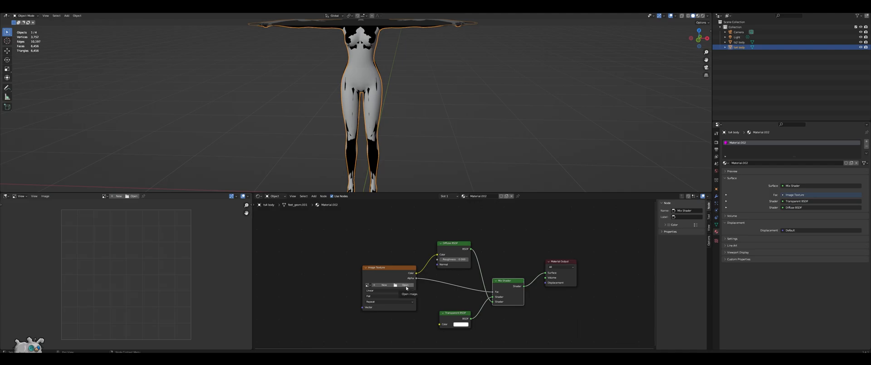
- Load the Swatch_4_Diffuse PNG into the Image Texture node
left_click(405, 285)
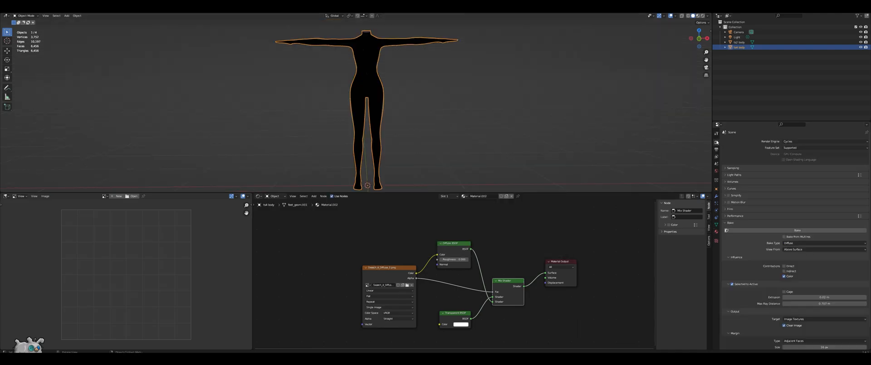
mouse_move(716, 143)
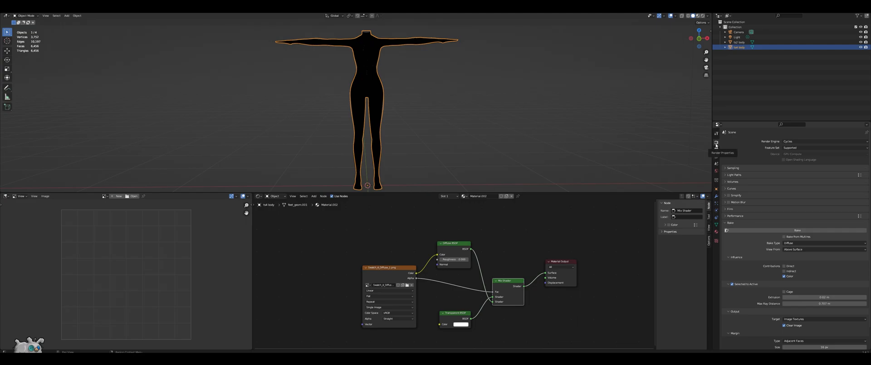
mouse_move(759, 191)
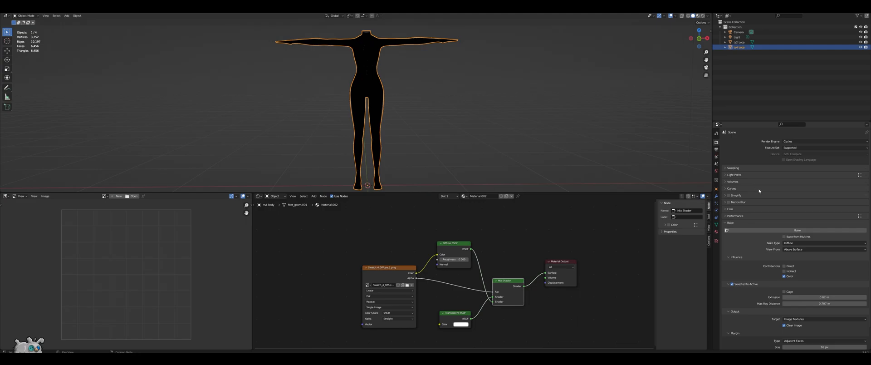
mouse_move(757, 163)
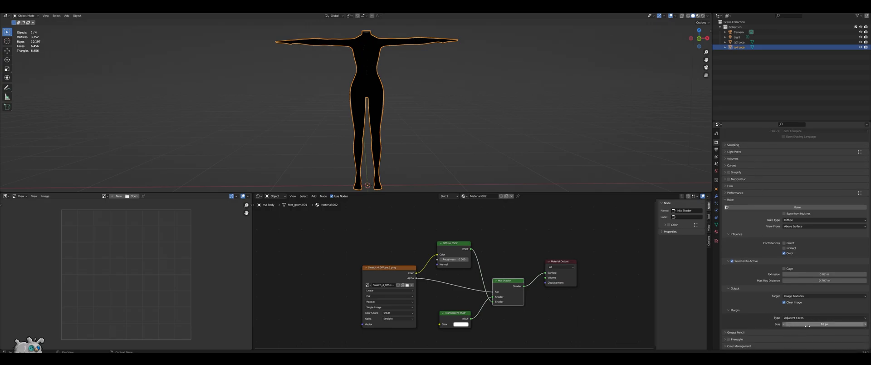
- Configure the Diffuse selected-to-active bake onto the Sims 2 body with a 4 px margin
left_click(822, 323)
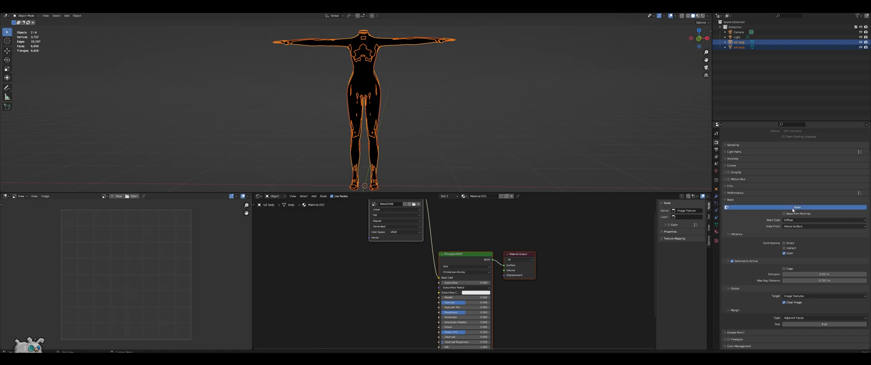
- Bake the tattoo onto the Sims 2 body, then save the baked image as a PNG
left_click(795, 206)
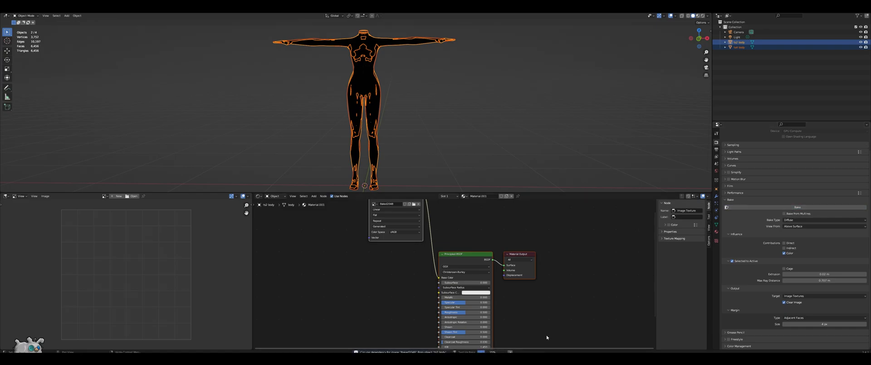
left_click(796, 206)
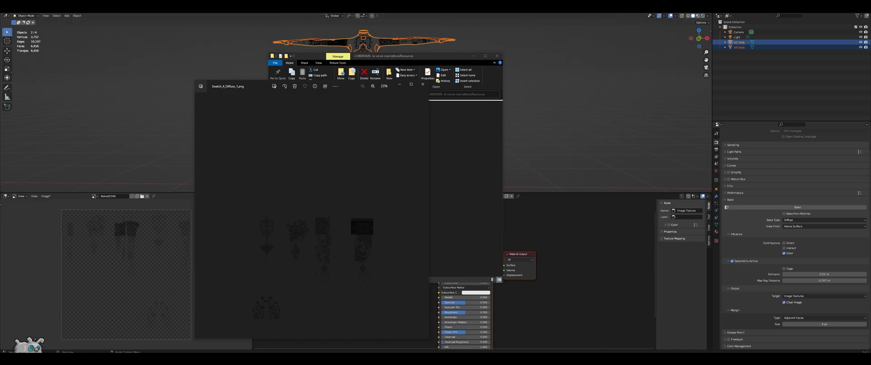
mouse_move(272, 235)
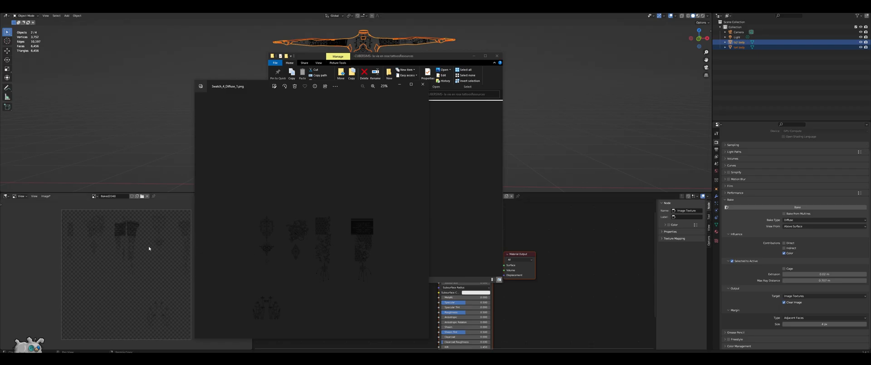
mouse_move(92, 249)
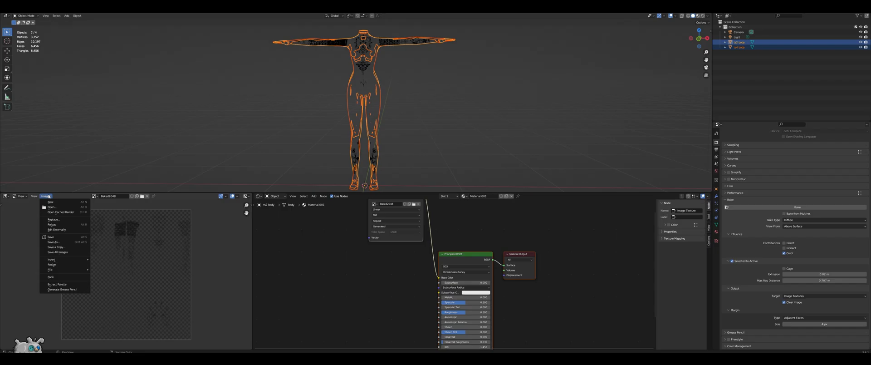
left_click(51, 241)
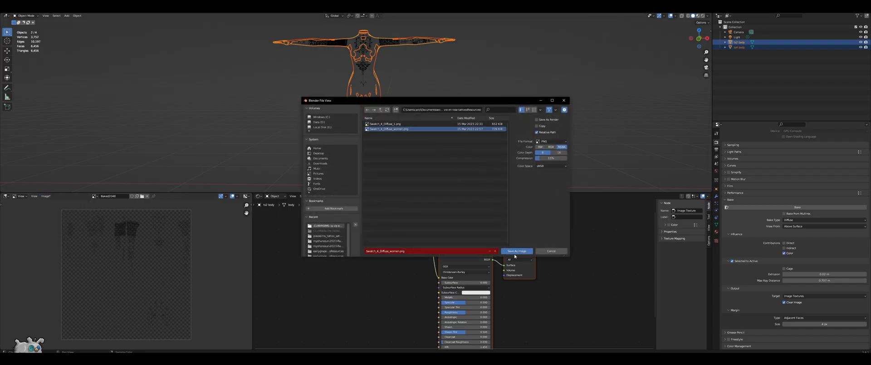
left_click(516, 251)
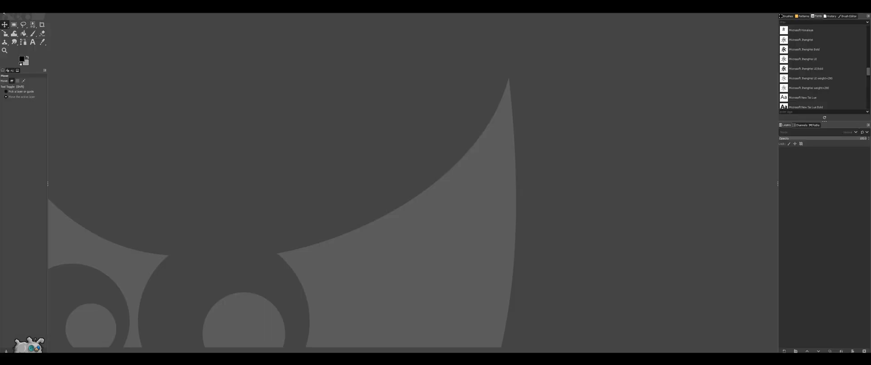
mouse_move(148, 50)
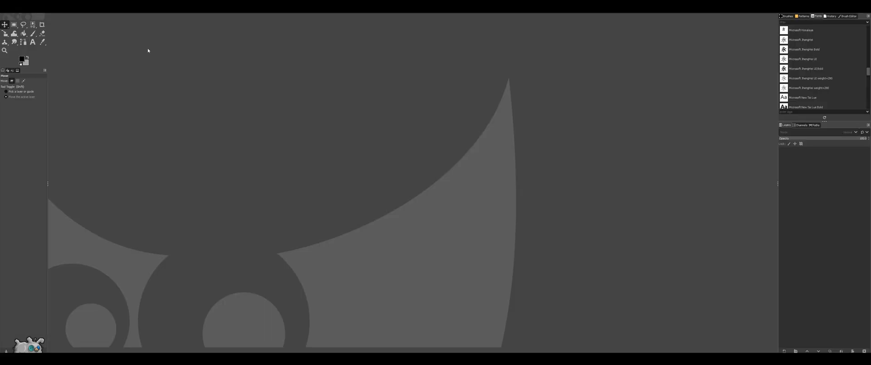
mouse_move(525, 294)
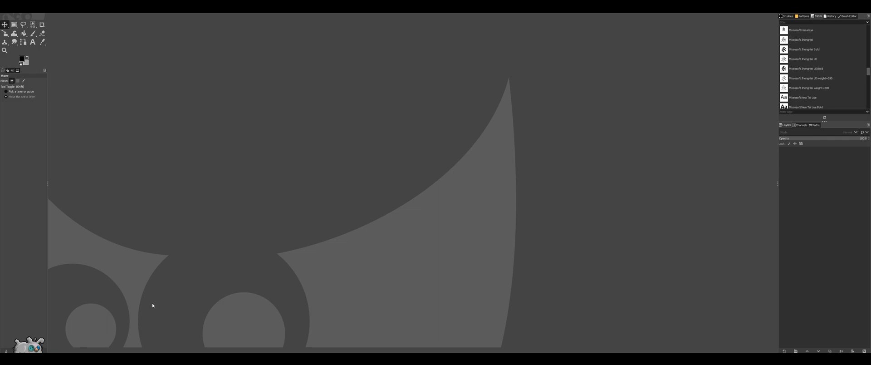
- Open the baked tattoo PNG in GIMP and enter 1024 × 1024 in Scale Image
left_click(5, 3)
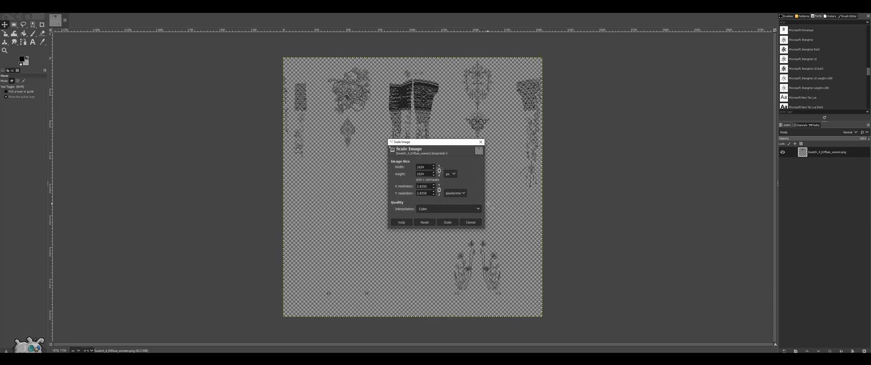
- Apply the 1024 × 1024 scale and move the bottom tattoo onto a new, renamed layer
left_click(447, 222)
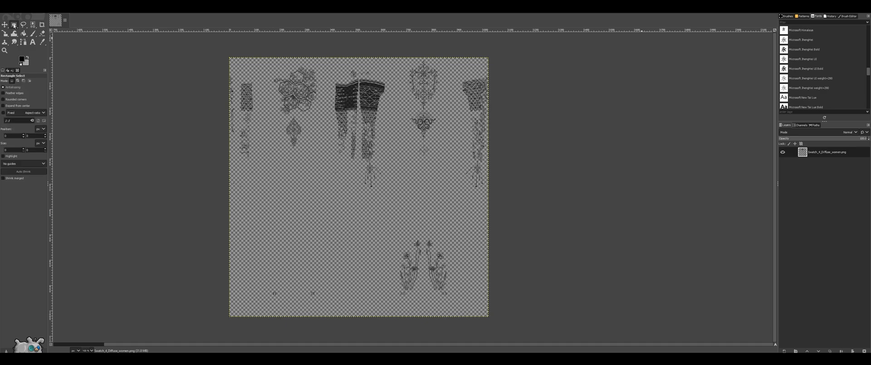
mouse_move(239, 227)
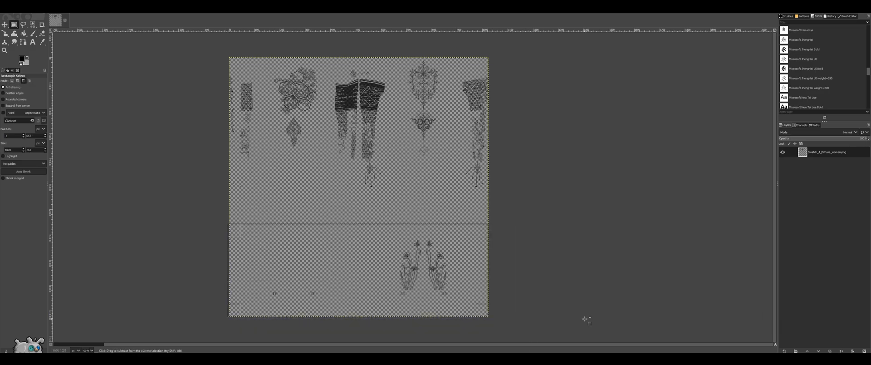
left_click(784, 350)
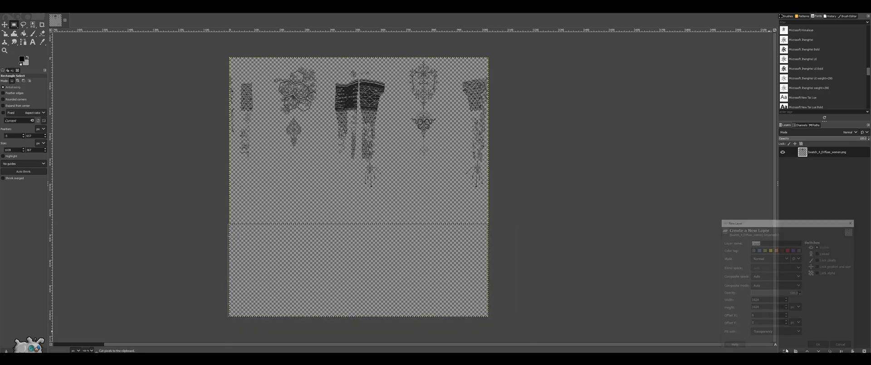
left_click(819, 344)
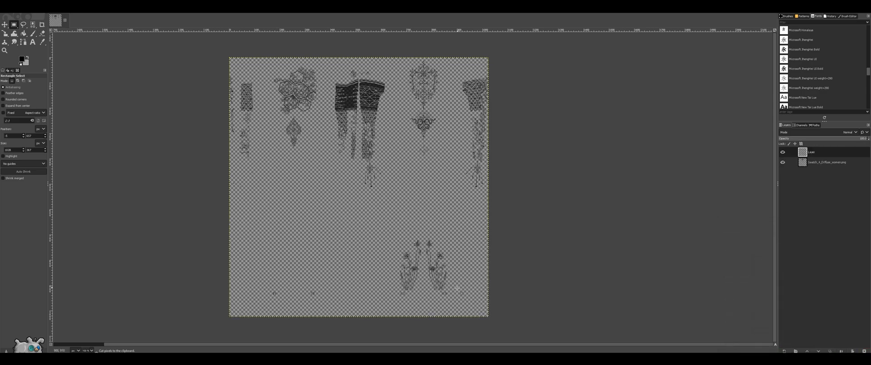
left_click(783, 153)
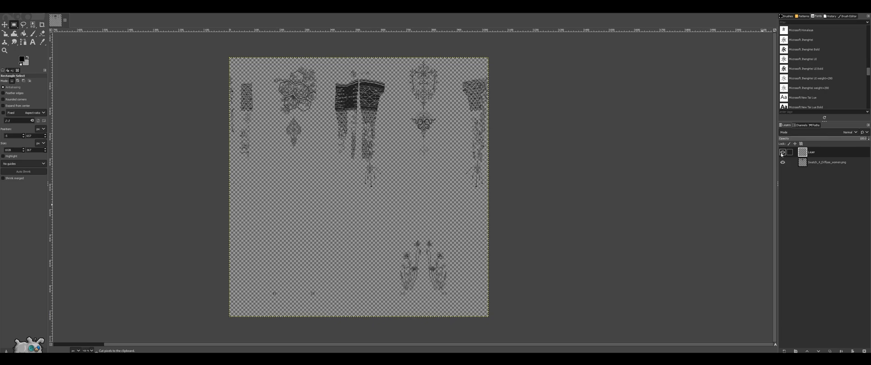
double_click(811, 152)
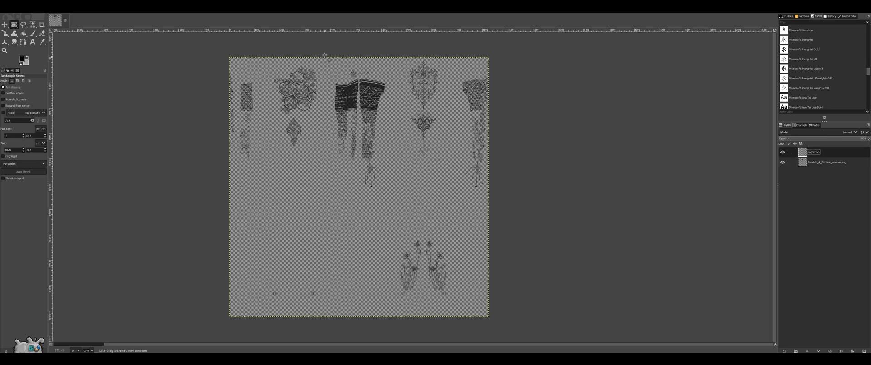
- Cut the dark banded top-centre tattoo from the base layer onto a new third layer
left_click_drag(324, 53, 392, 210)
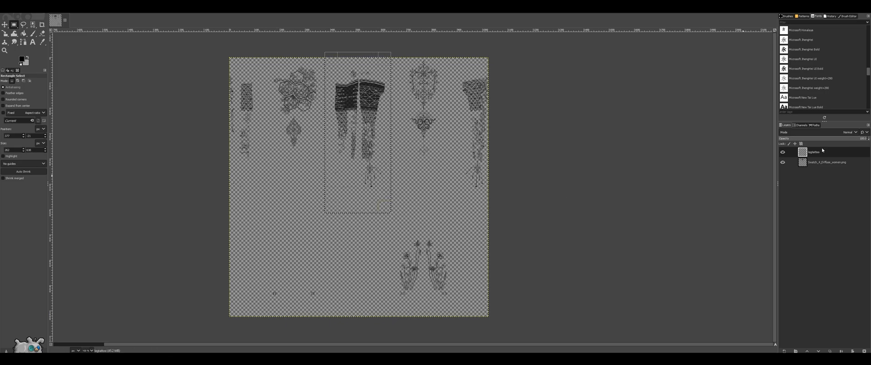
left_click(827, 162)
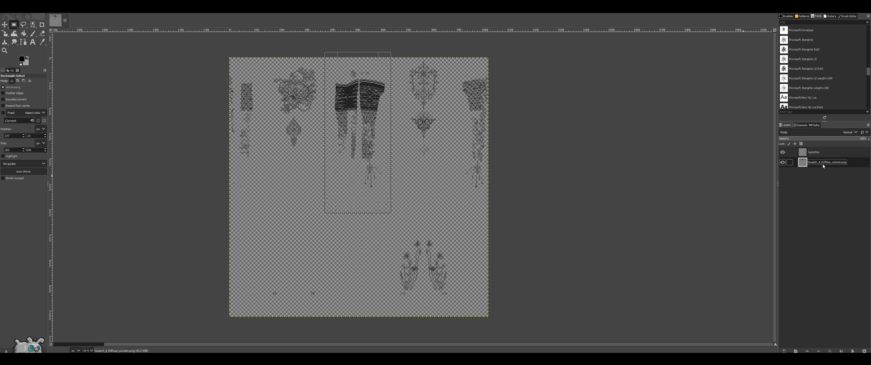
key("ctrl+x")
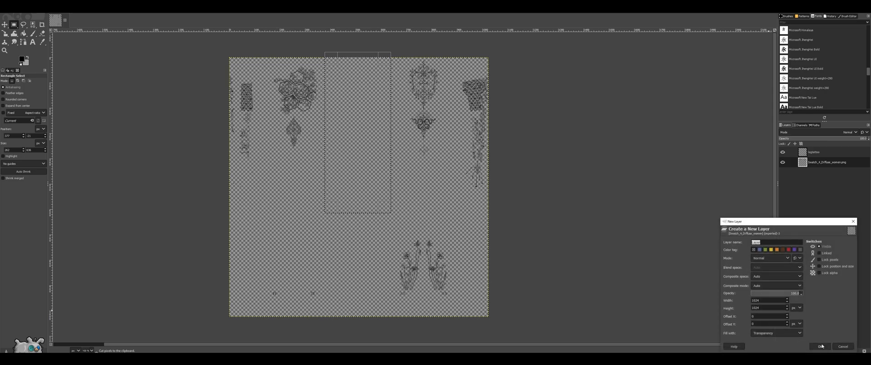
left_click(821, 345)
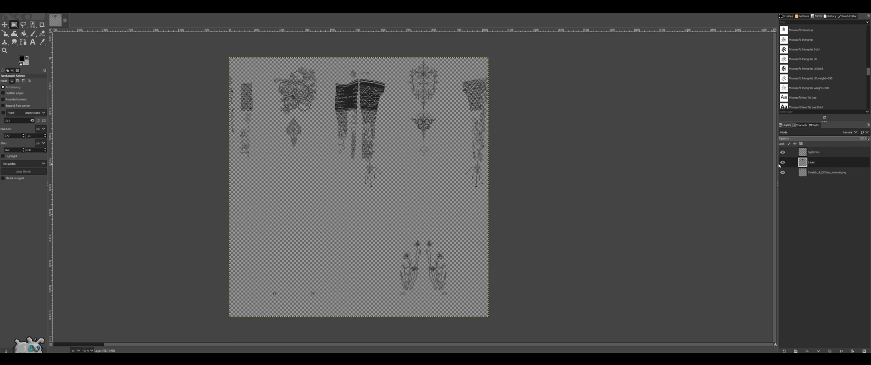
left_click(783, 172)
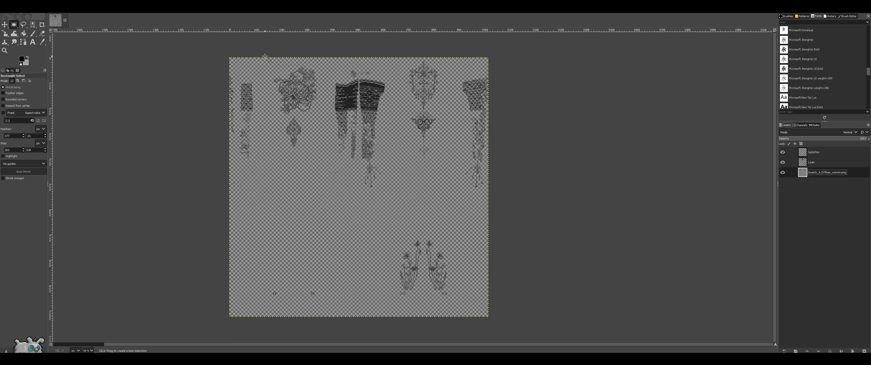
left_click_drag(264, 54, 330, 117)
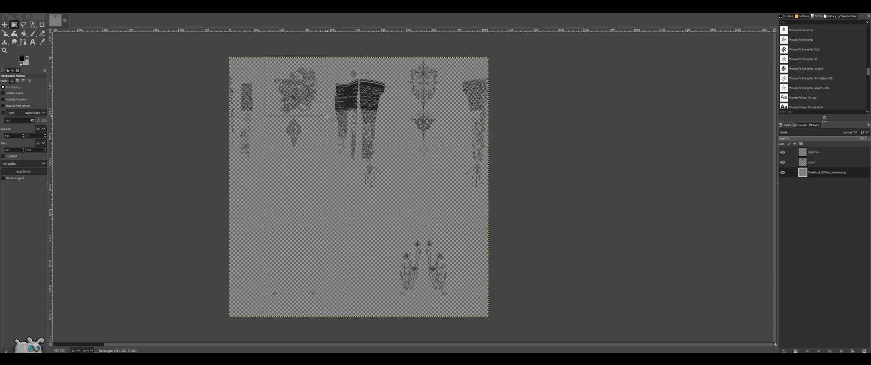